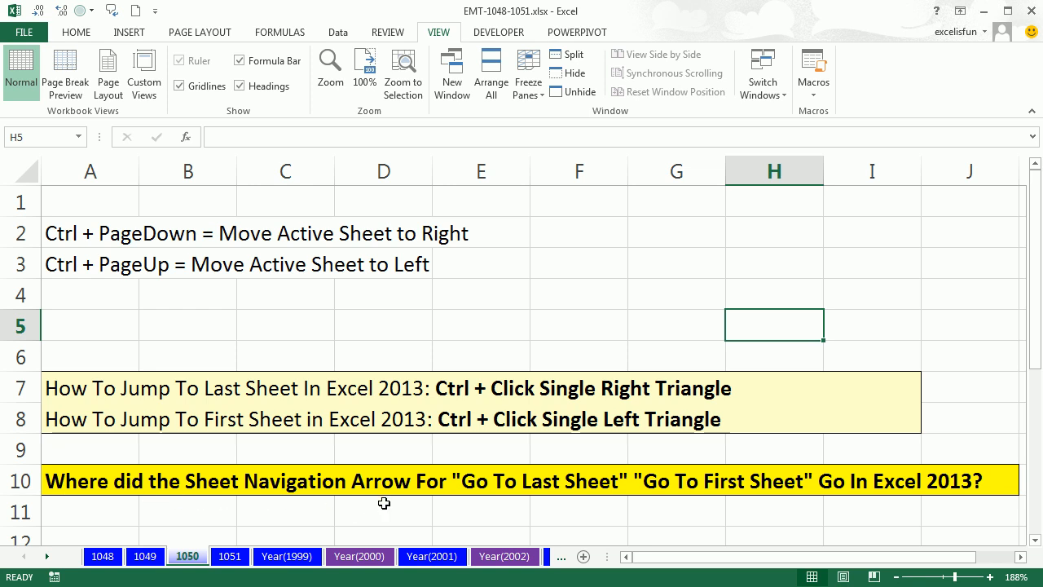
mouse_move(536, 487)
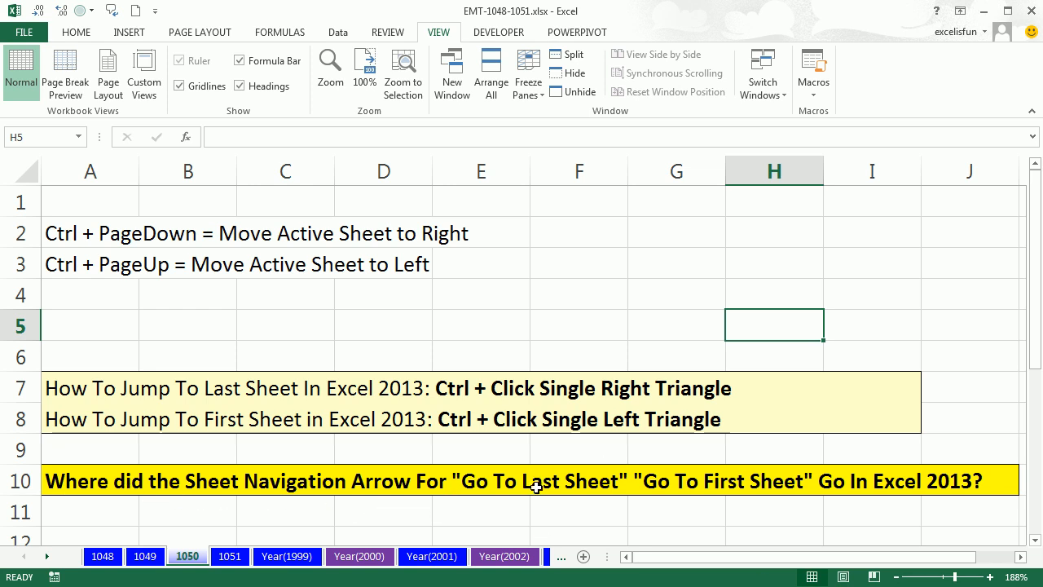
mouse_move(941, 514)
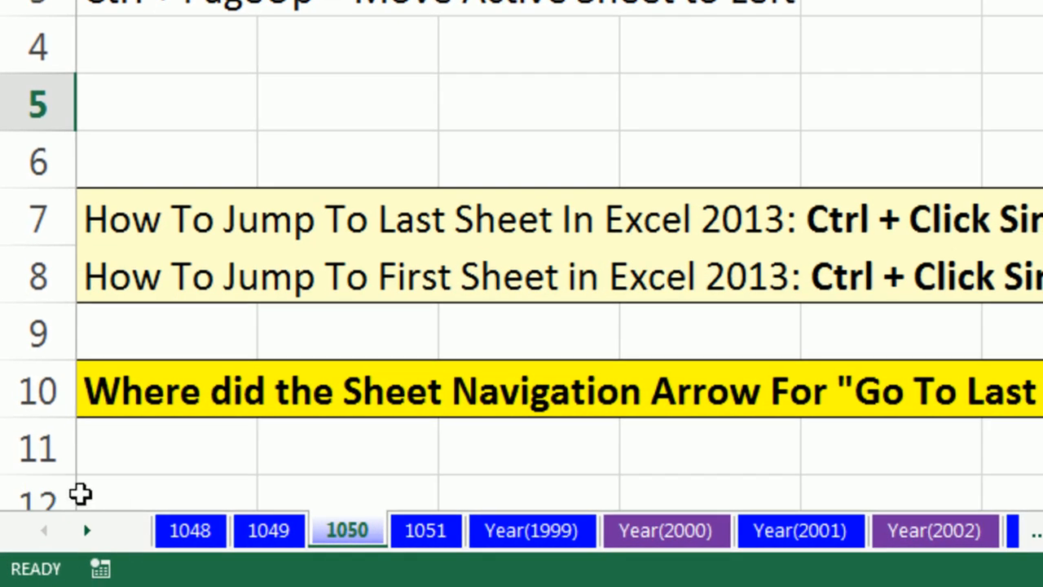
mouse_move(88, 529)
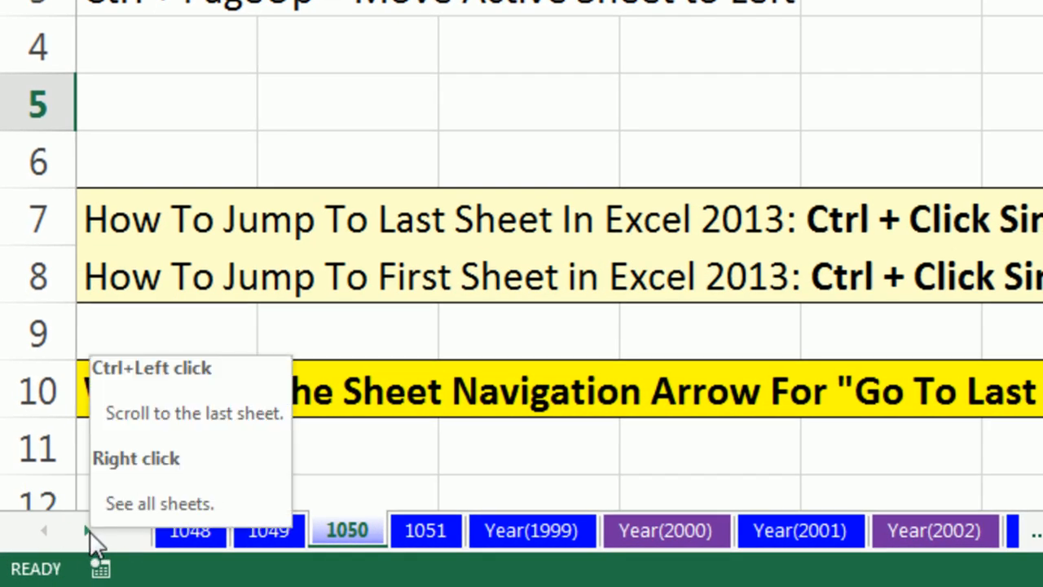
Step: Scroll the sheet-tab strip rightward to reveal tabs beyond sheet 1050
click(85, 531)
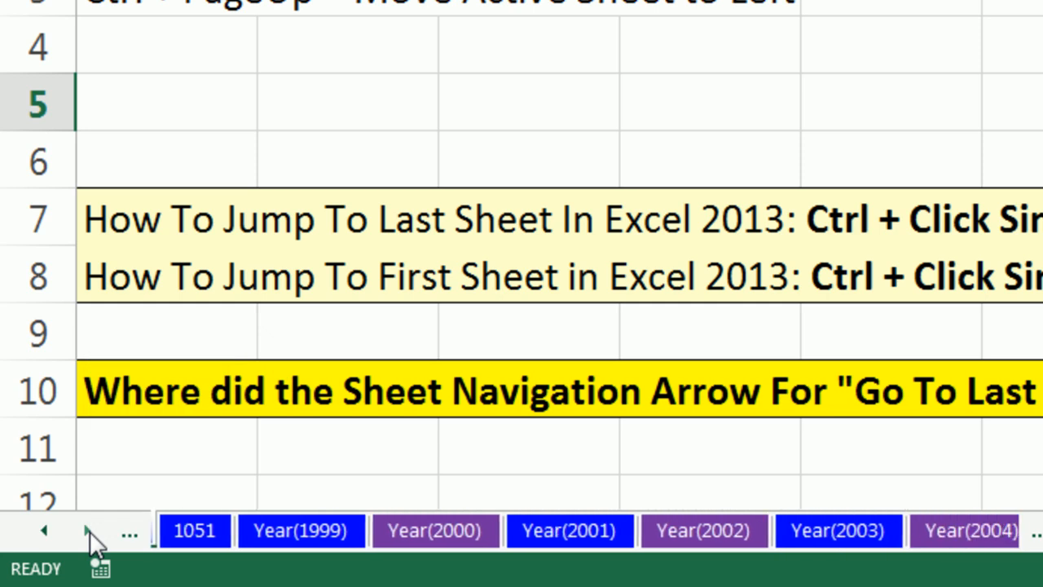
click(88, 531)
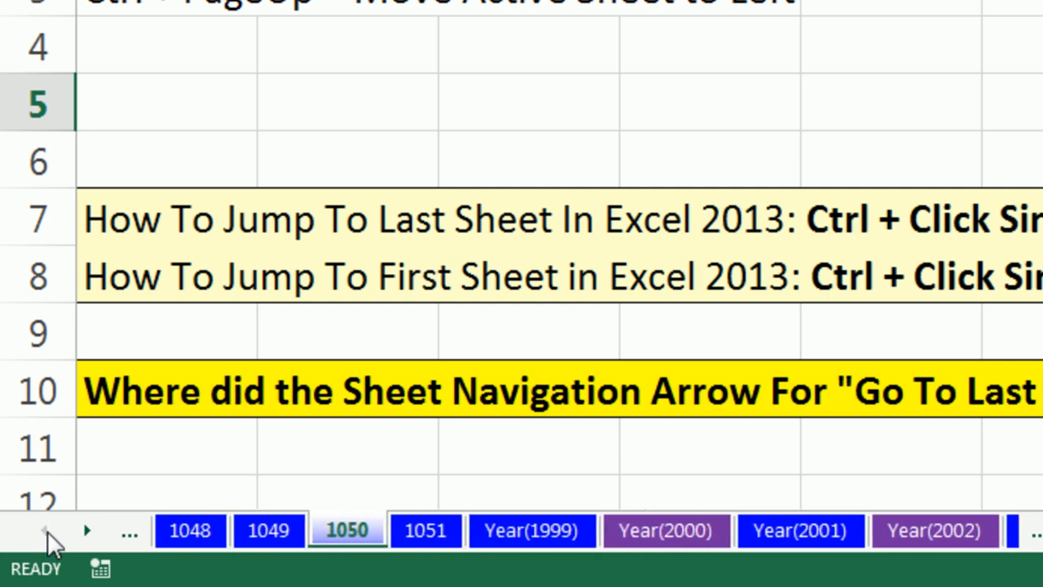
click(88, 531)
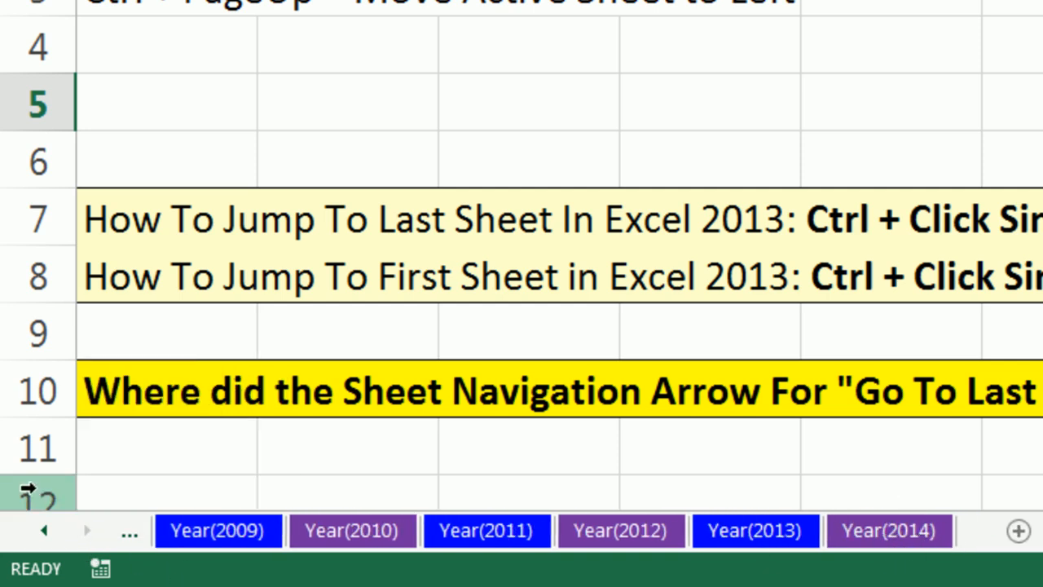
mouse_move(44, 531)
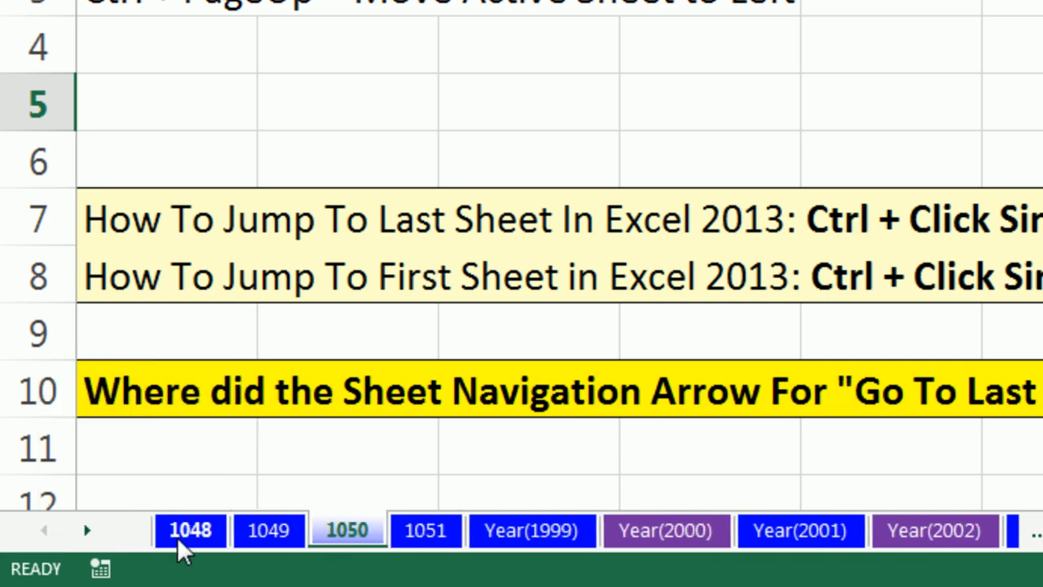
mouse_move(88, 531)
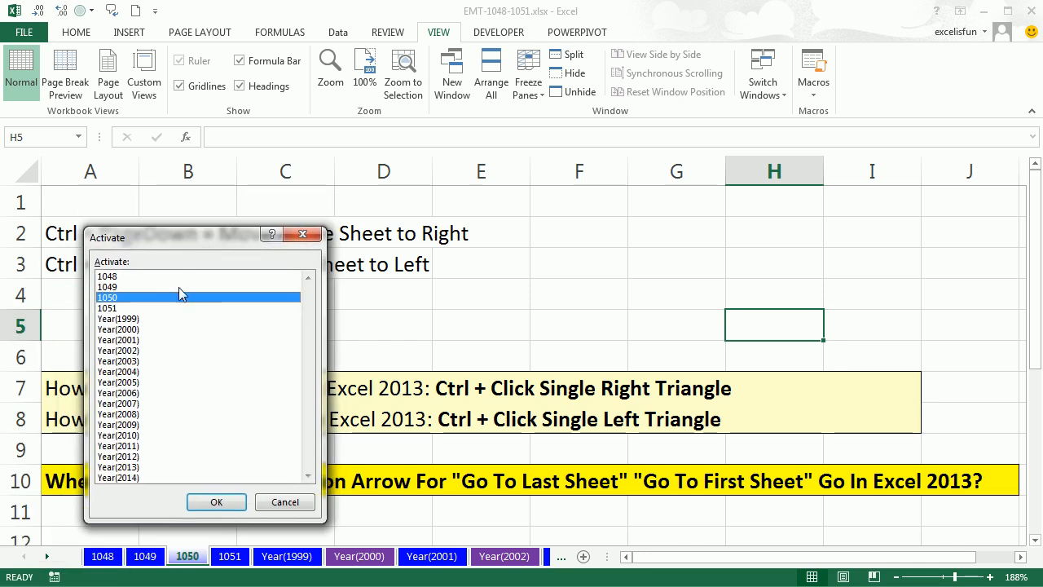
mouse_move(157, 415)
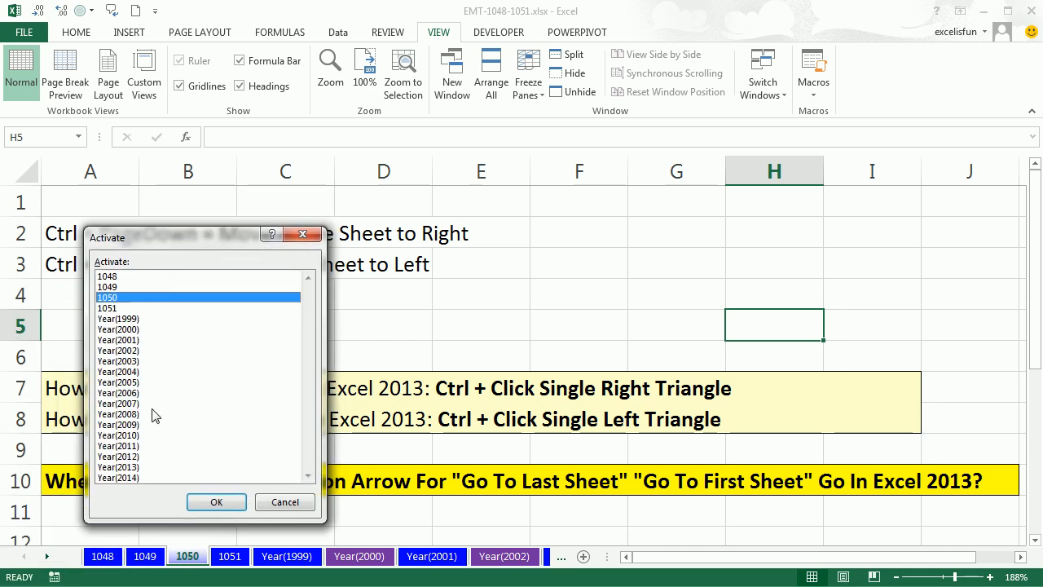
mouse_move(205, 384)
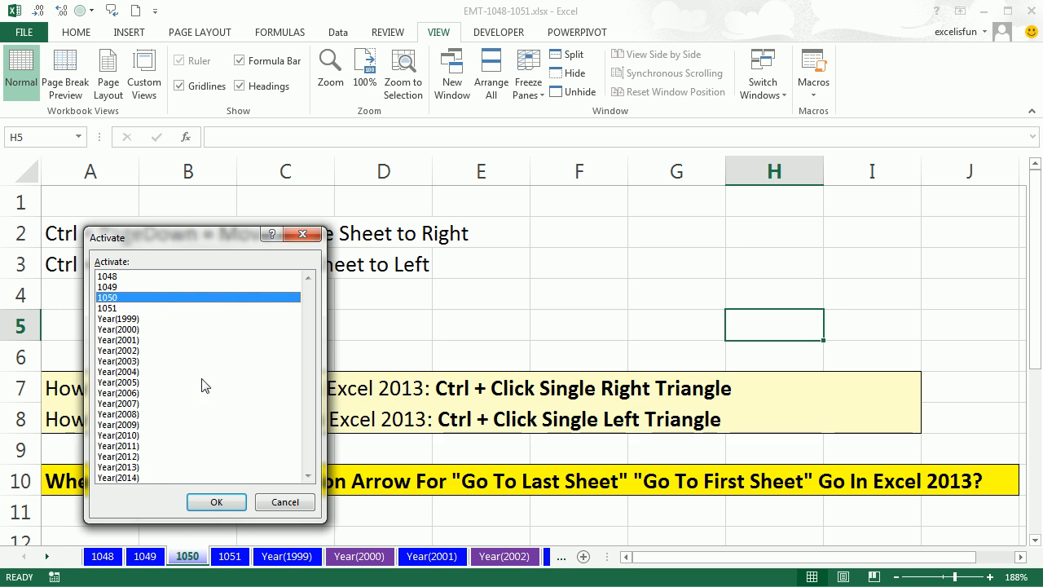
mouse_move(303, 235)
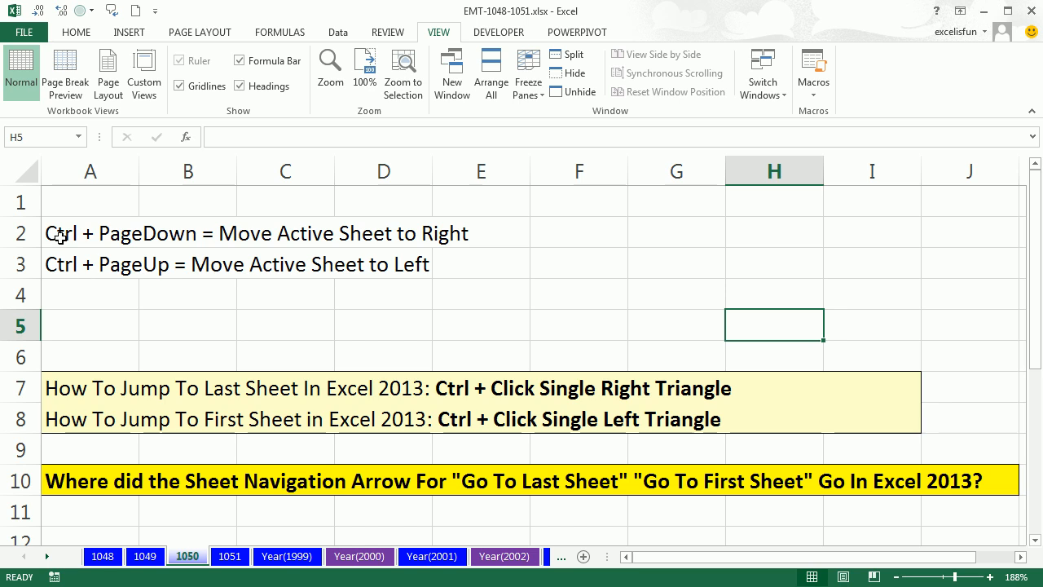
mouse_move(202, 576)
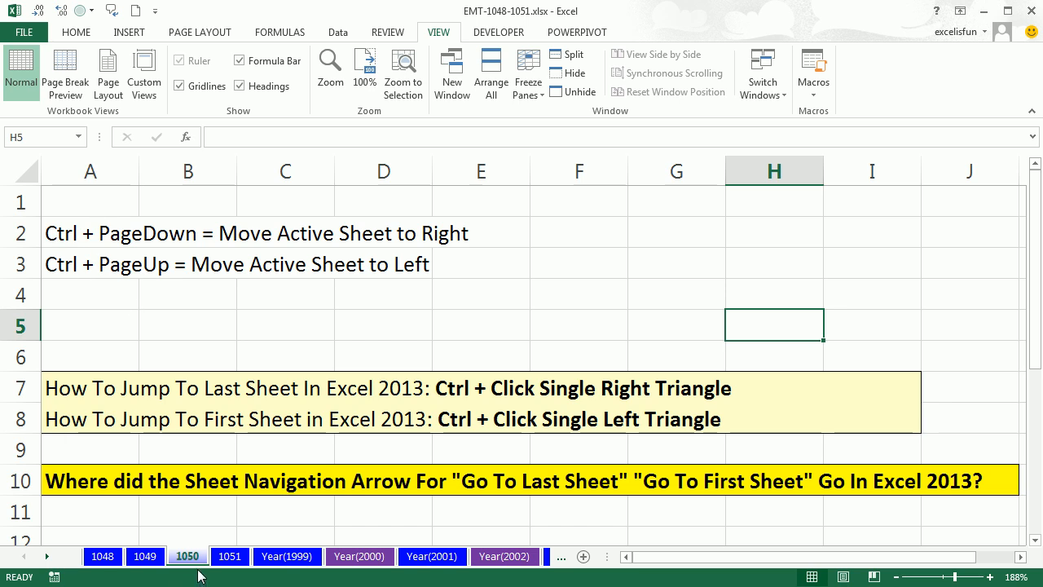
Step: Move through Year(2000) to the Year(2001) sheet, then return to sheet 1050
click(358, 556)
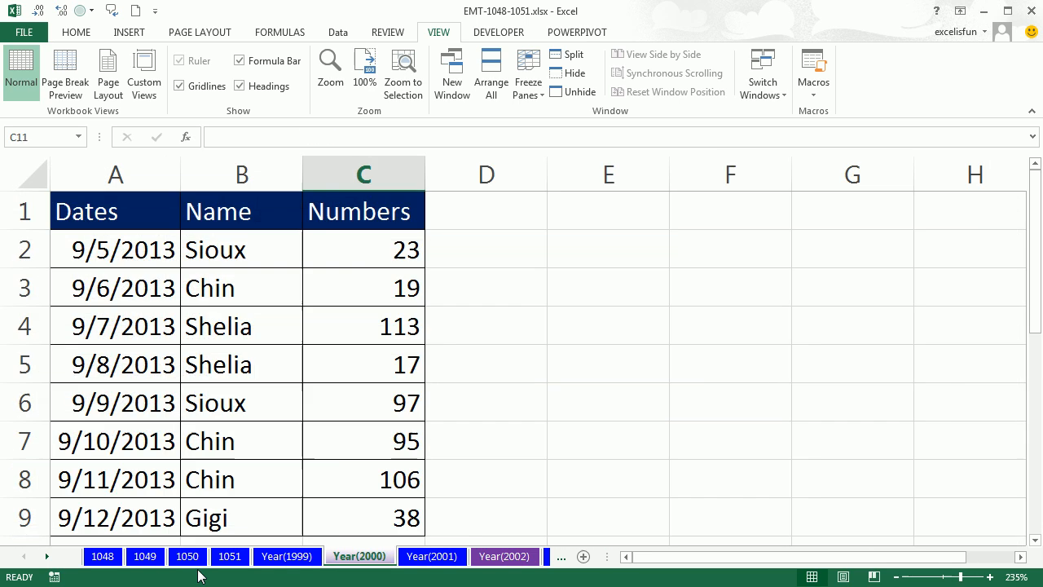
click(430, 556)
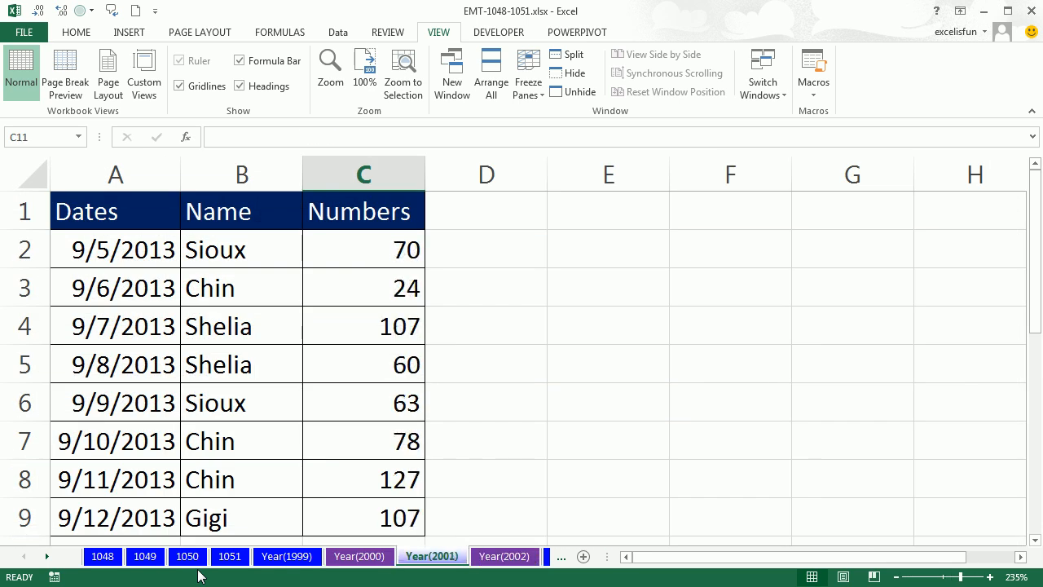
click(144, 556)
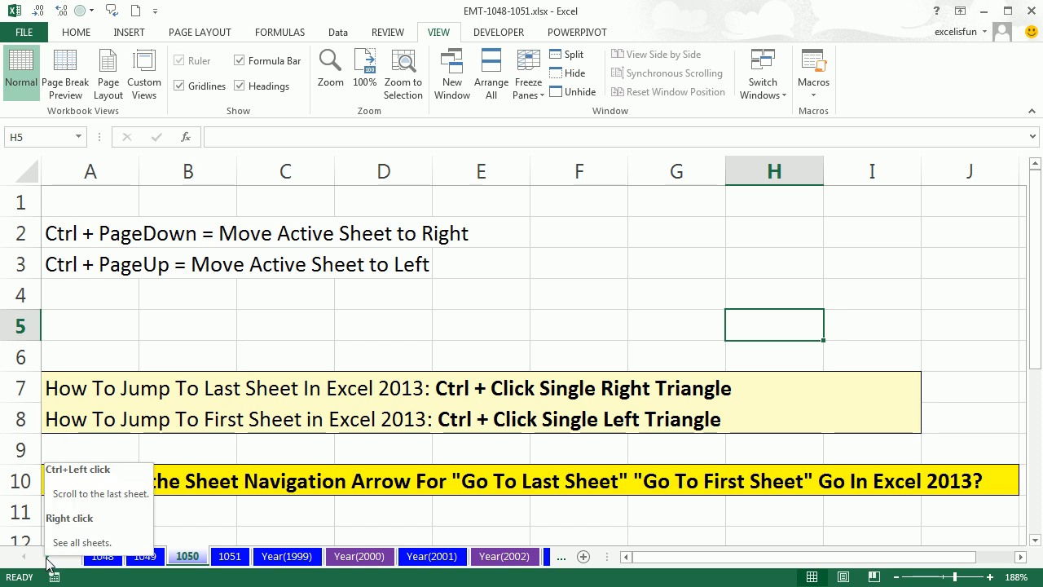
mouse_move(45, 557)
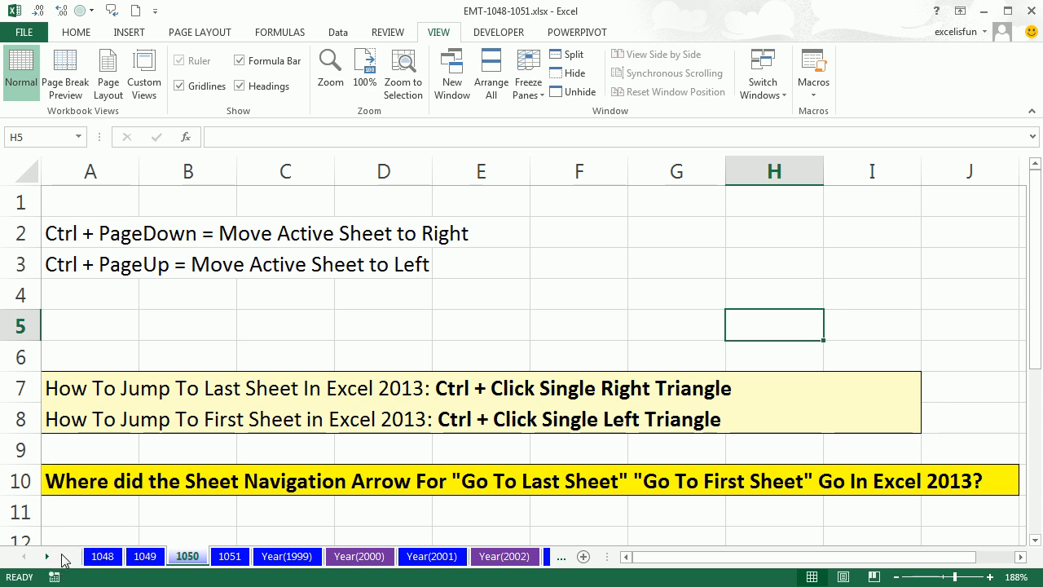